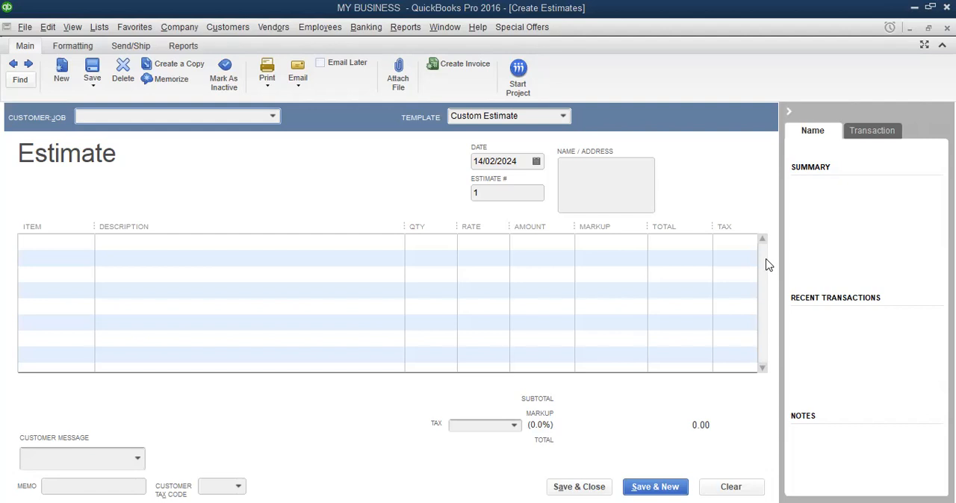
{"action": "mouse_move", "coordinate": [738, 188]}
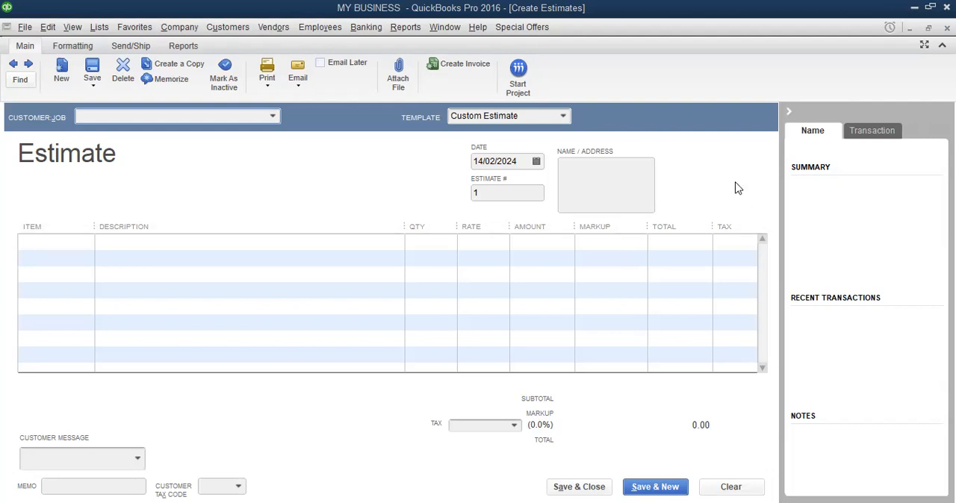
{"action": "mouse_move", "coordinate": [775, 173]}
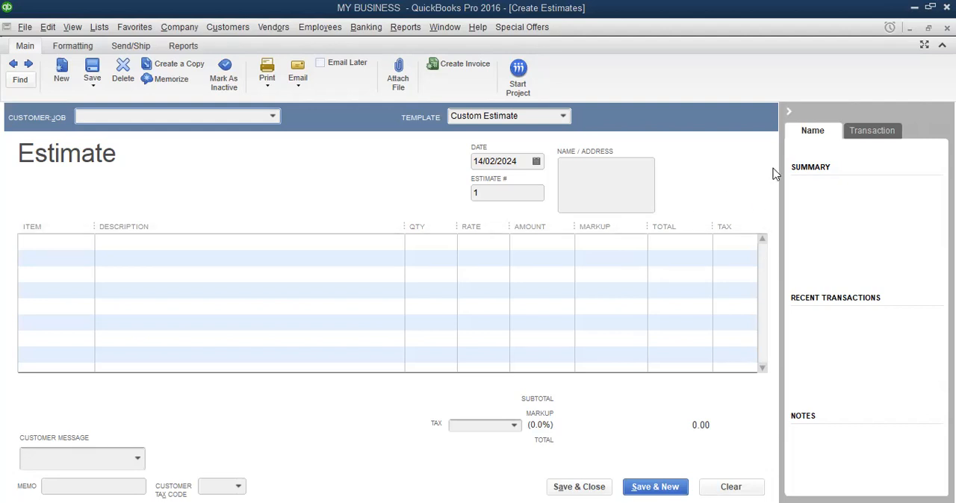
{"action": "mouse_move", "coordinate": [904, 49]}
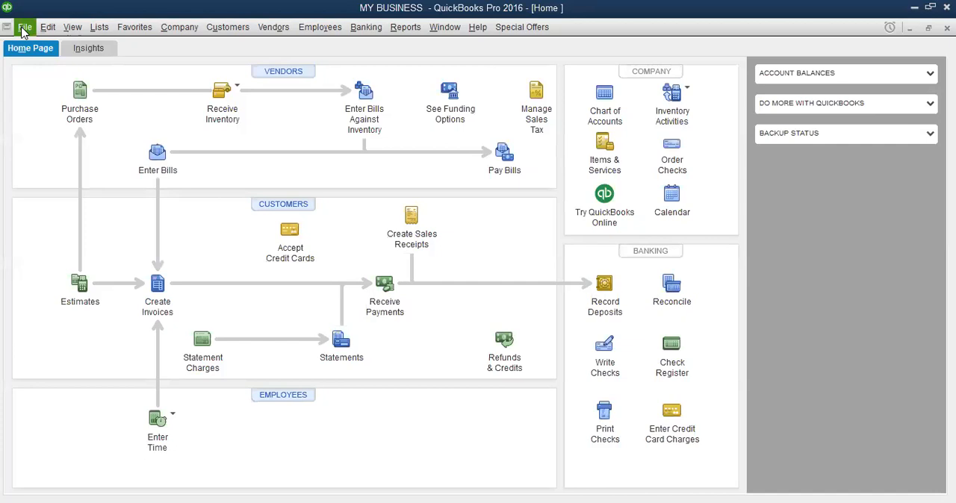
Step: Close the MY BUSINESS company file via File > Close Company/Logoff
{"action": "left_click", "coordinate": [26, 27]}
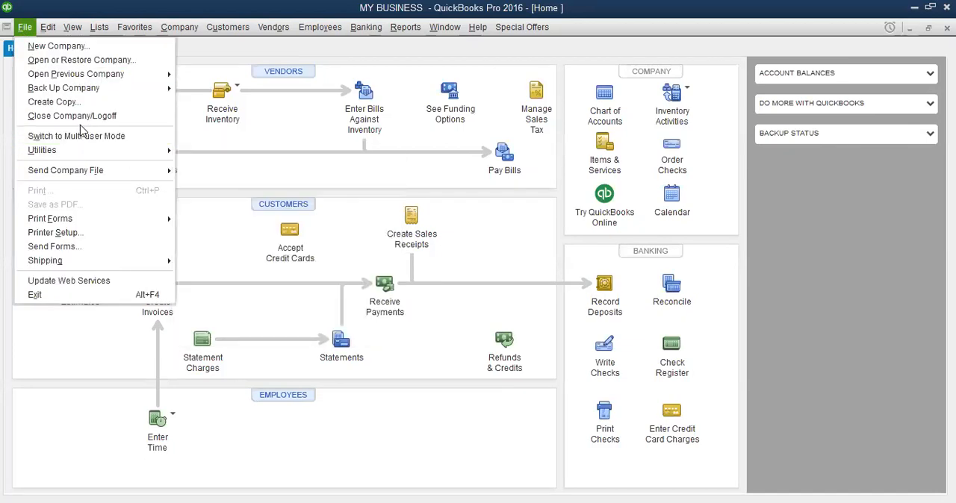
{"action": "mouse_move", "coordinate": [73, 115]}
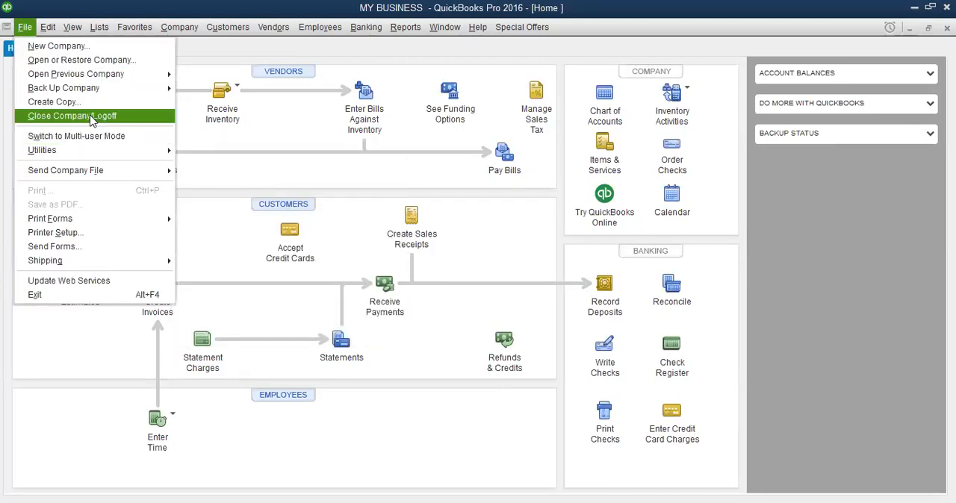
{"action": "left_click", "coordinate": [71, 116]}
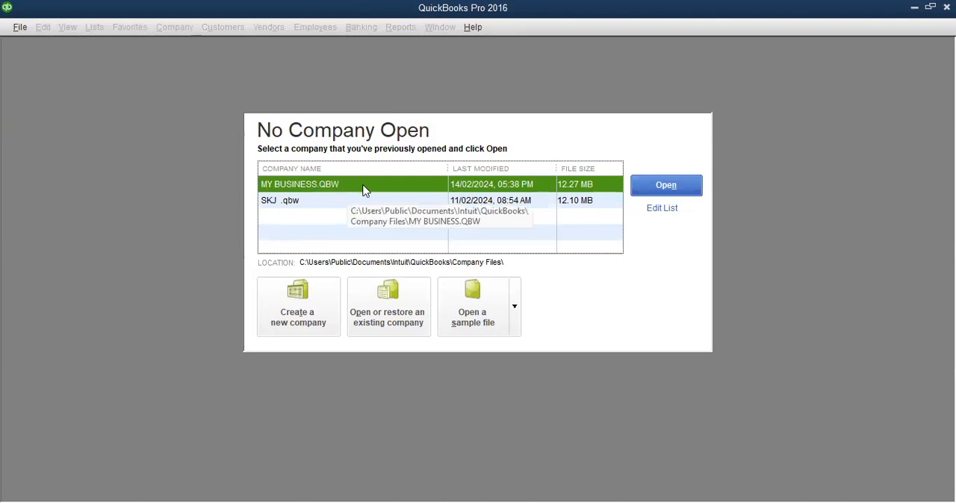
{"action": "mouse_move", "coordinate": [476, 205]}
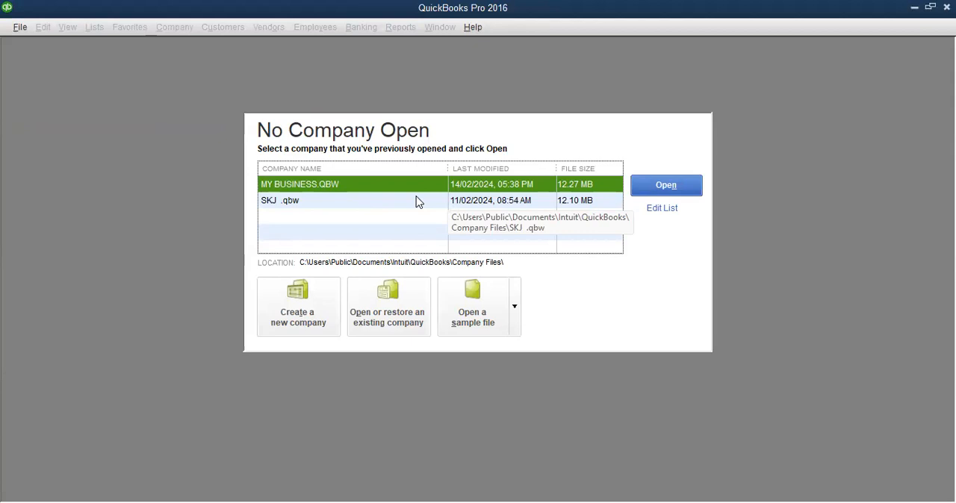
{"action": "mouse_move", "coordinate": [415, 232]}
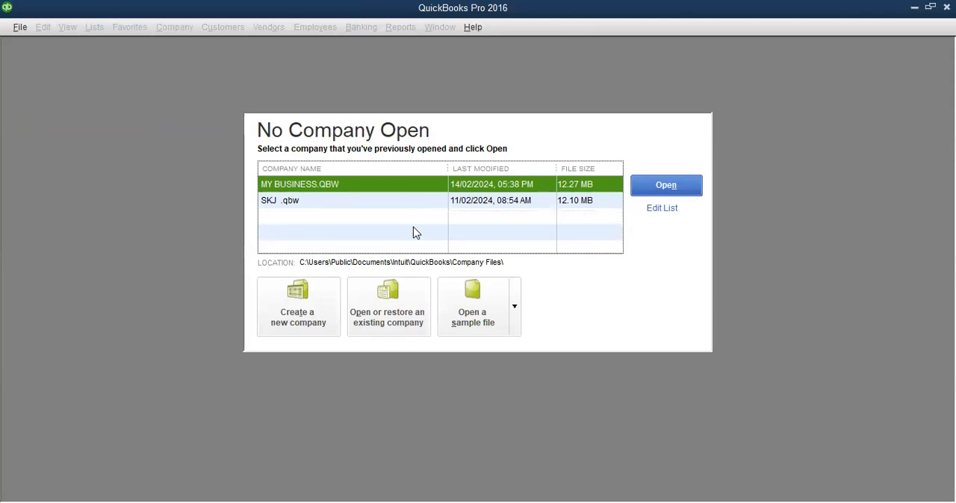
{"action": "mouse_move", "coordinate": [383, 234]}
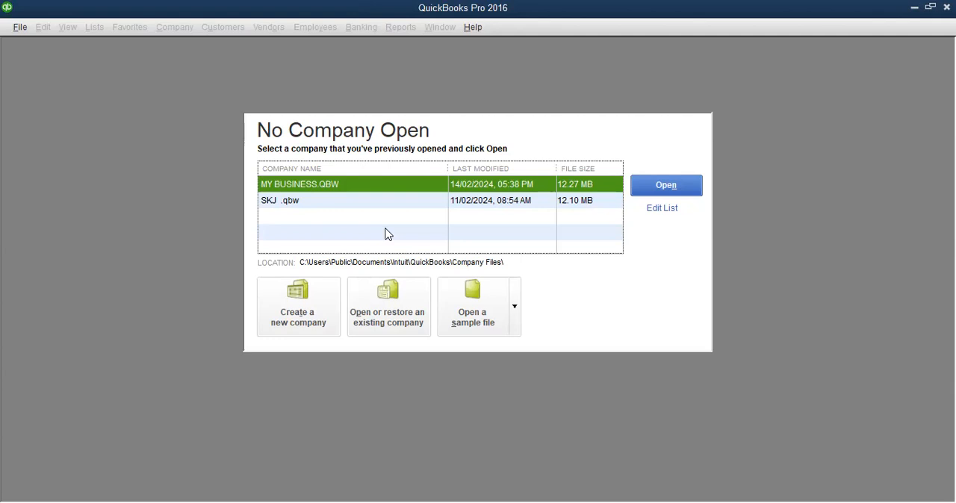
{"action": "mouse_move", "coordinate": [382, 196]}
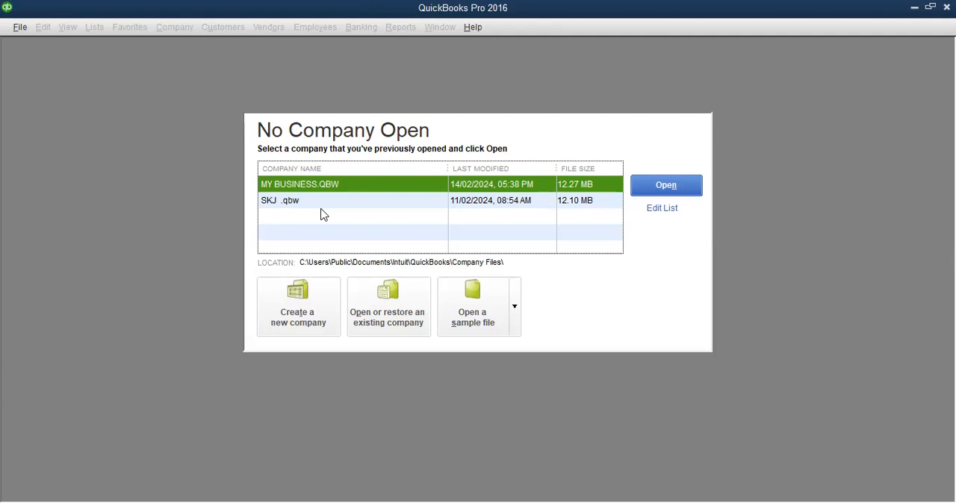
{"action": "mouse_move", "coordinate": [307, 323]}
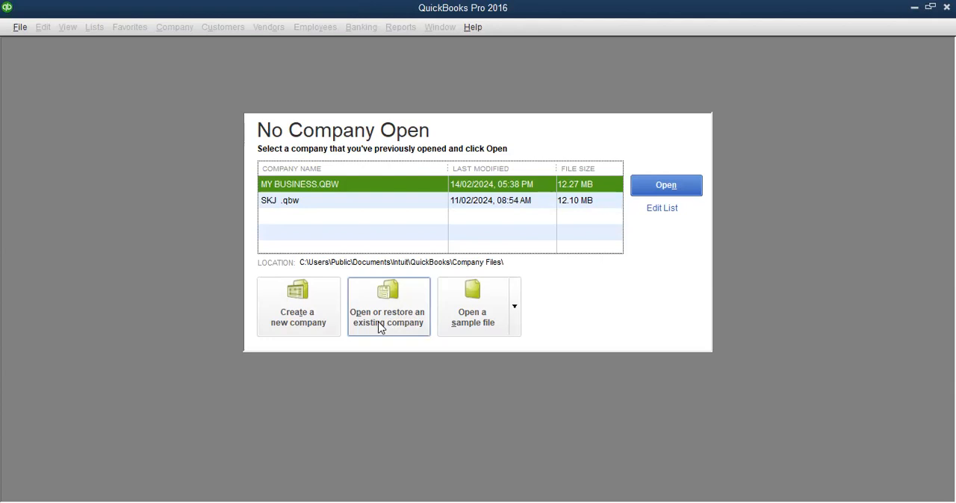
{"action": "mouse_move", "coordinate": [447, 186]}
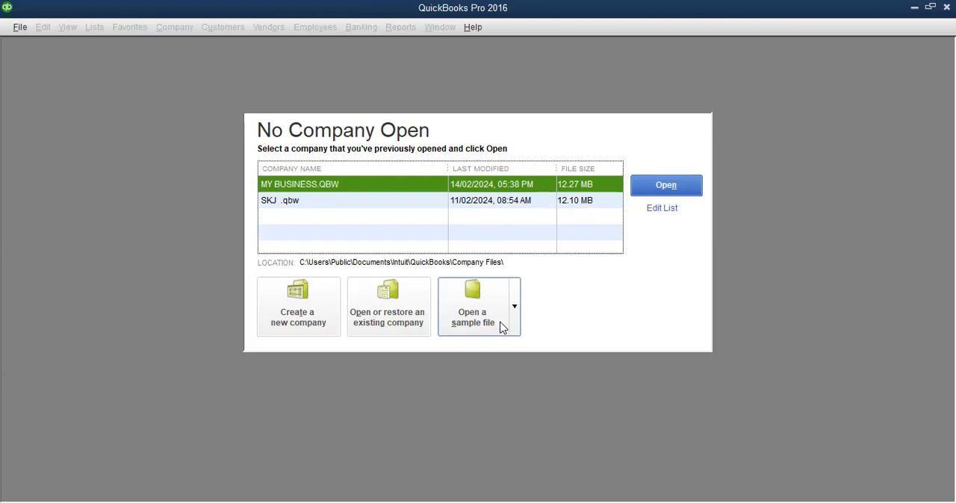
{"action": "mouse_move", "coordinate": [498, 335]}
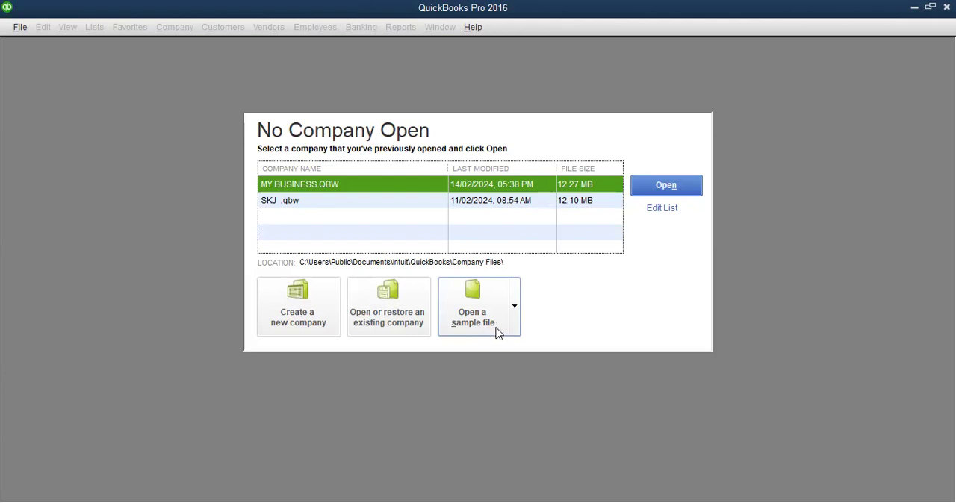
{"action": "mouse_move", "coordinate": [302, 313]}
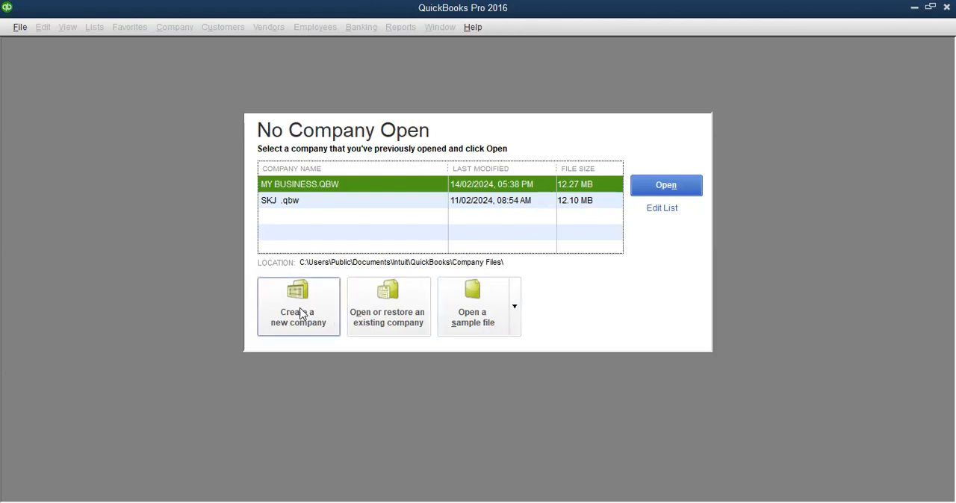
{"action": "left_click", "coordinate": [298, 306]}
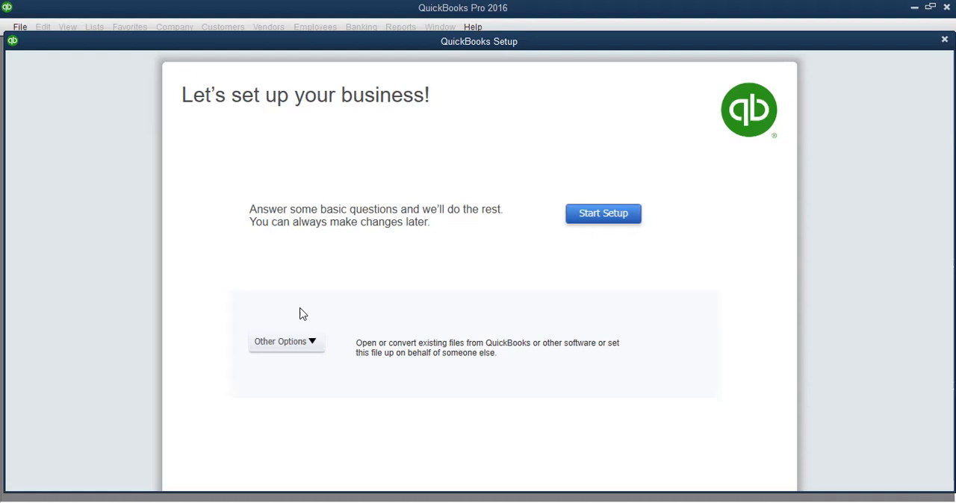
{"action": "mouse_move", "coordinate": [376, 315]}
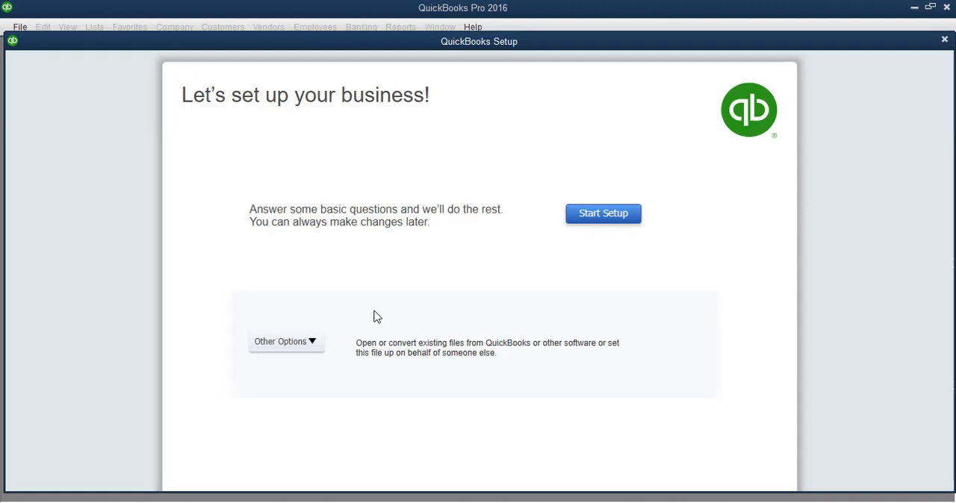
{"action": "mouse_move", "coordinate": [542, 323]}
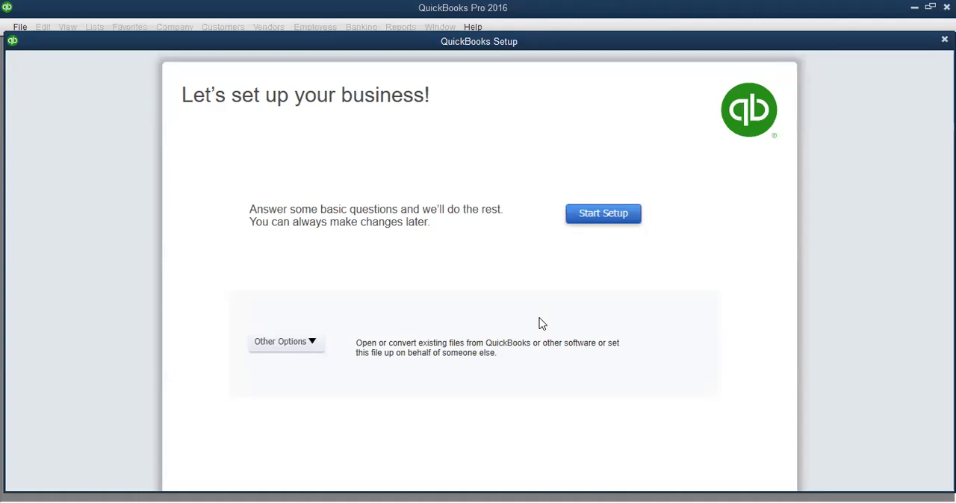
{"action": "mouse_move", "coordinate": [594, 314]}
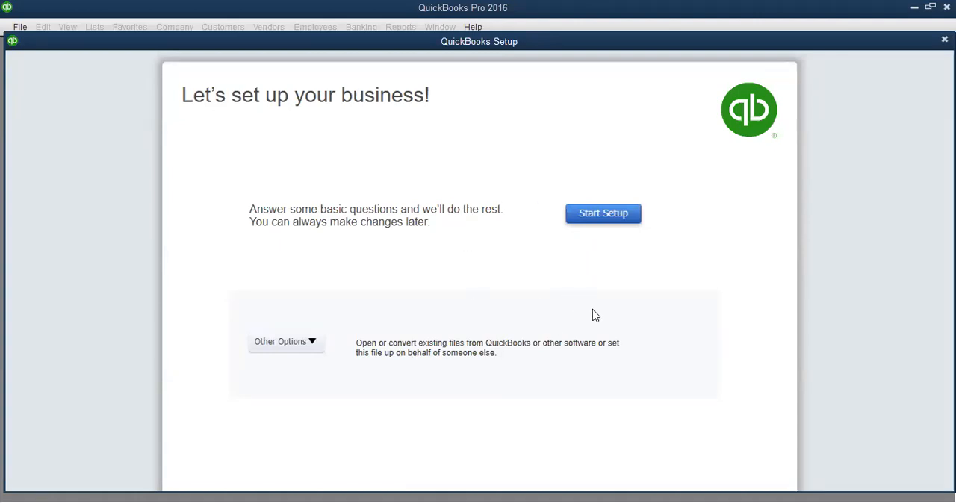
{"action": "mouse_move", "coordinate": [603, 317]}
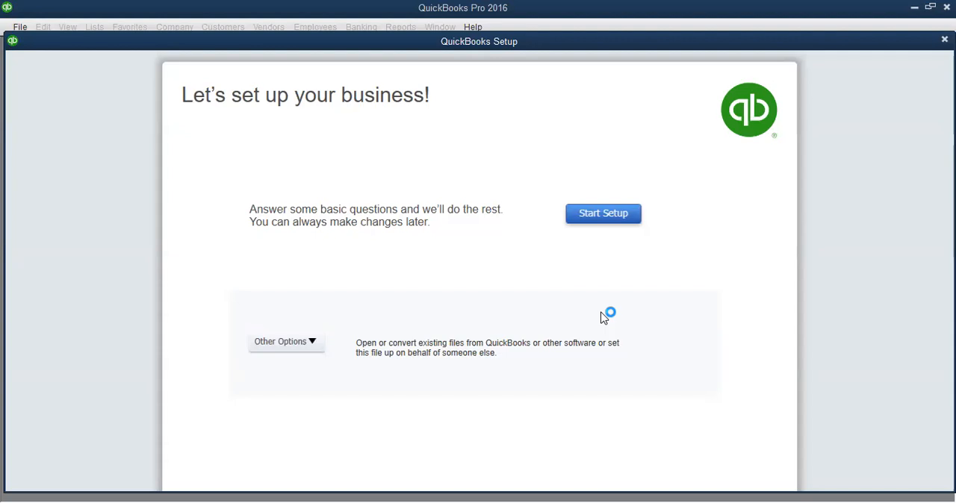
{"action": "mouse_move", "coordinate": [602, 317]}
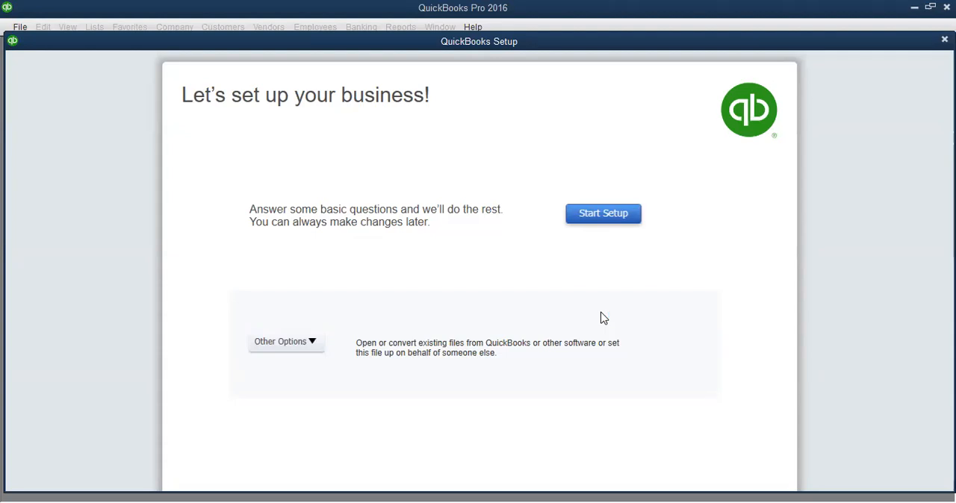